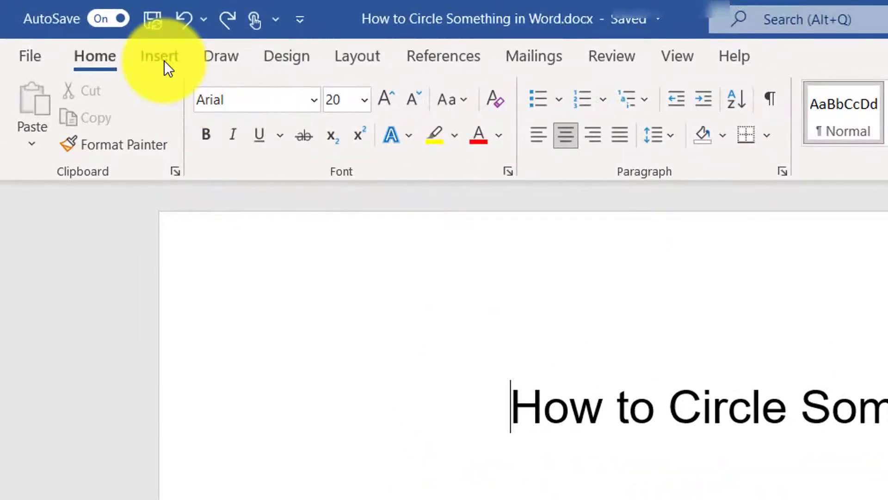
Select the Oval shape from the Insert tab's Shapes gallery.
click(159, 56)
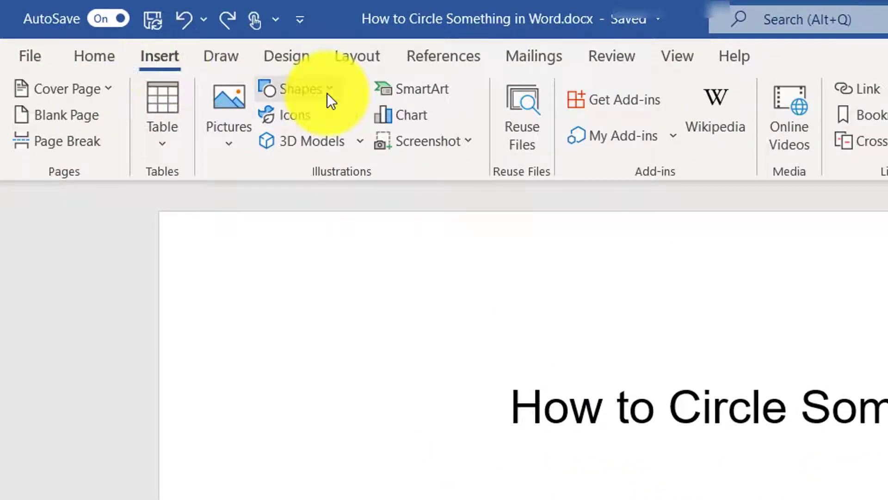
click(299, 88)
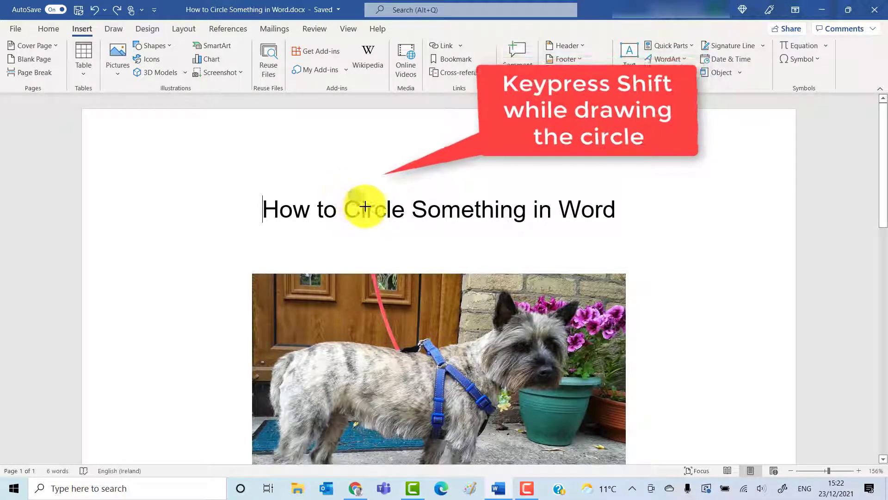
Draw a circle over the title word 'Circle' and nudge it into place around the word.
drag(363, 207, 410, 241)
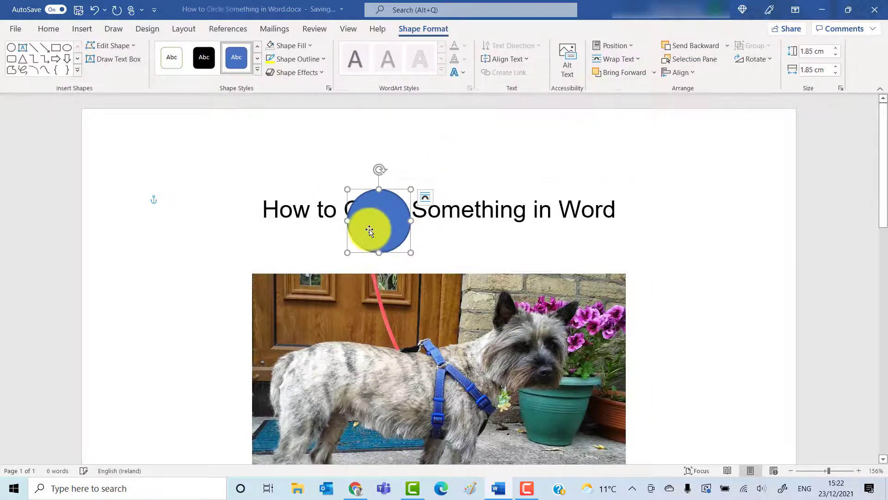
drag(369, 231, 366, 218)
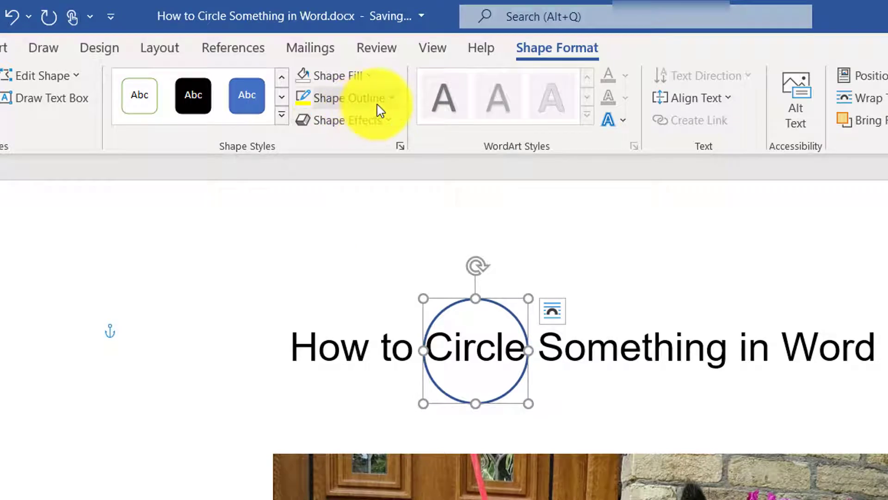
Set the title circle's outline to red and browse the Shape Effects presets.
click(344, 97)
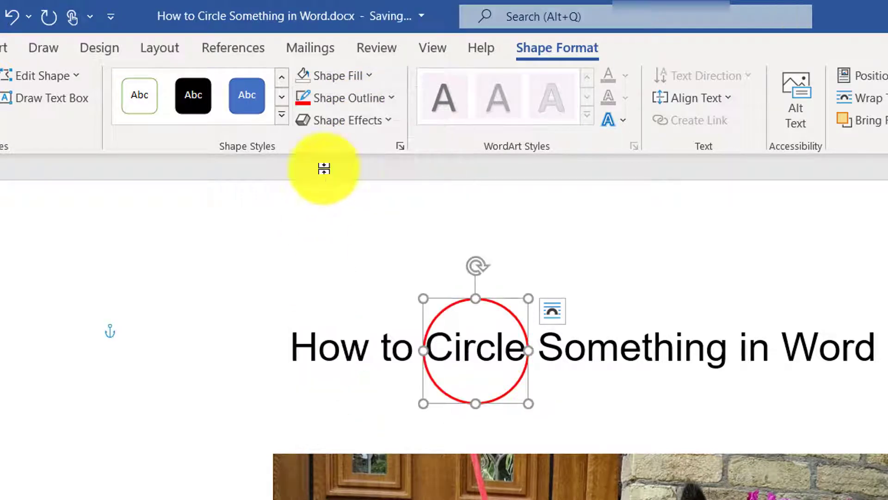
click(343, 120)
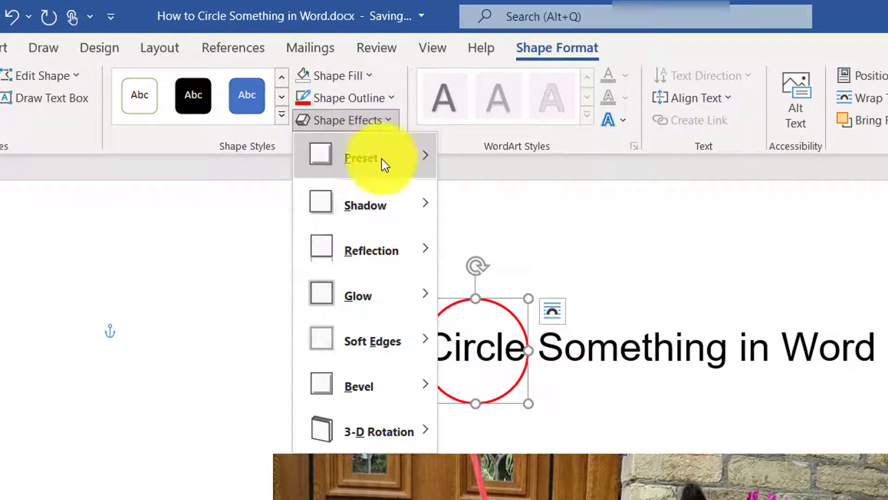
click(344, 98)
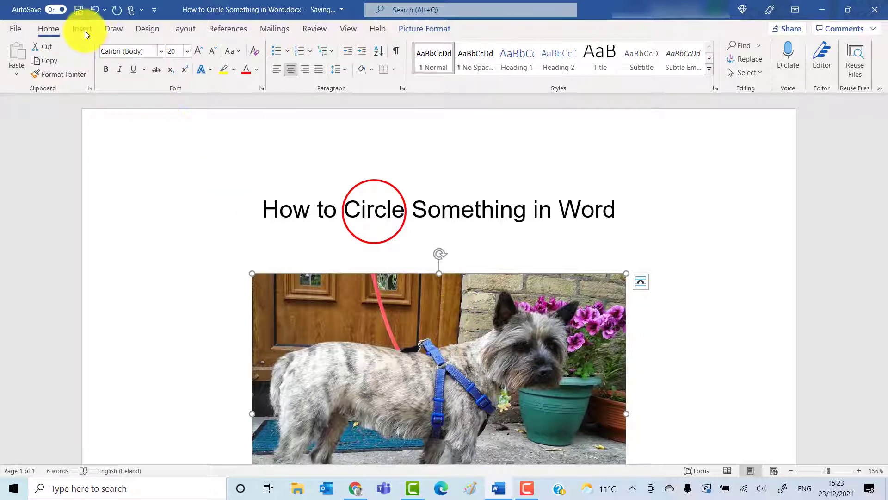
Draw an oval around the dog's head in the photo using Insert > Shapes > Oval.
click(81, 28)
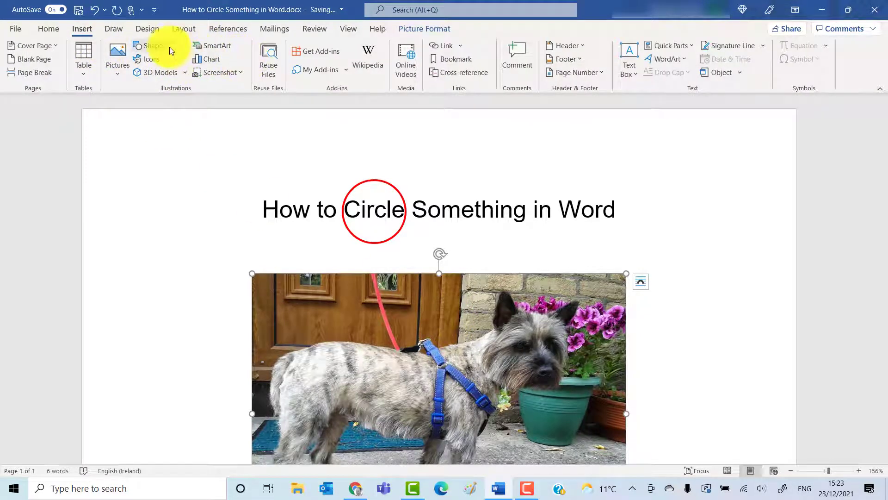
click(152, 45)
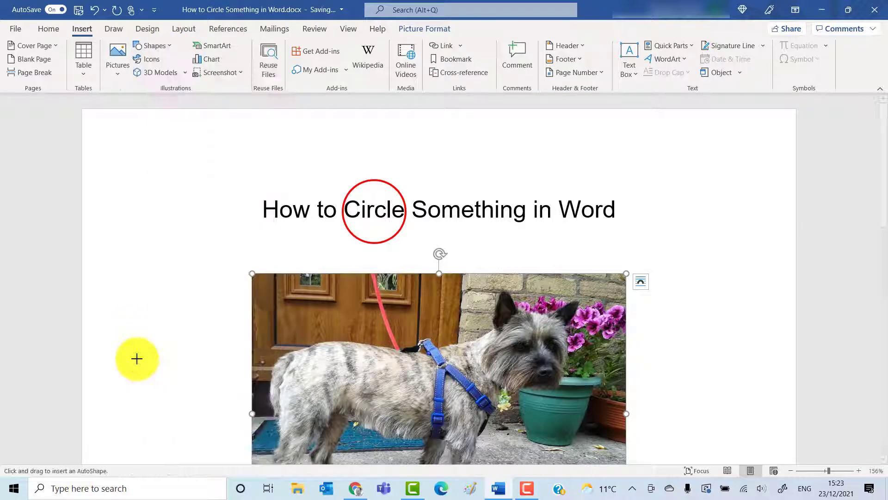
mouse_move(504, 291)
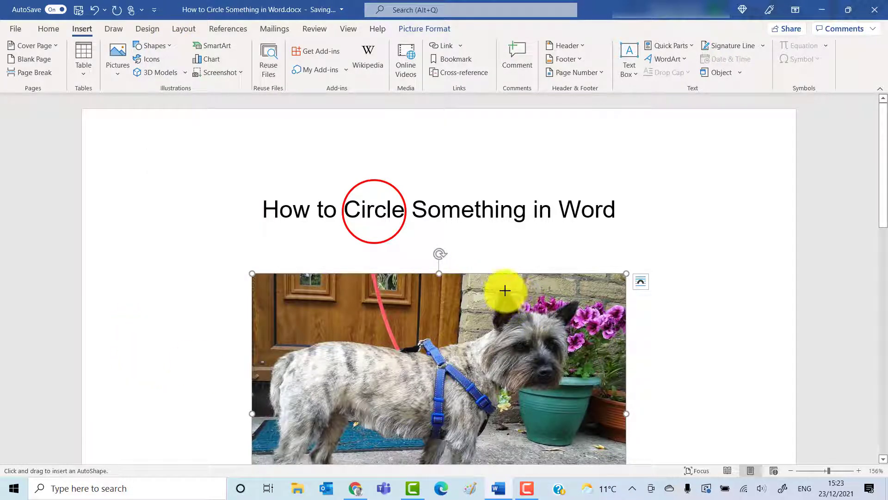
drag(505, 290, 582, 429)
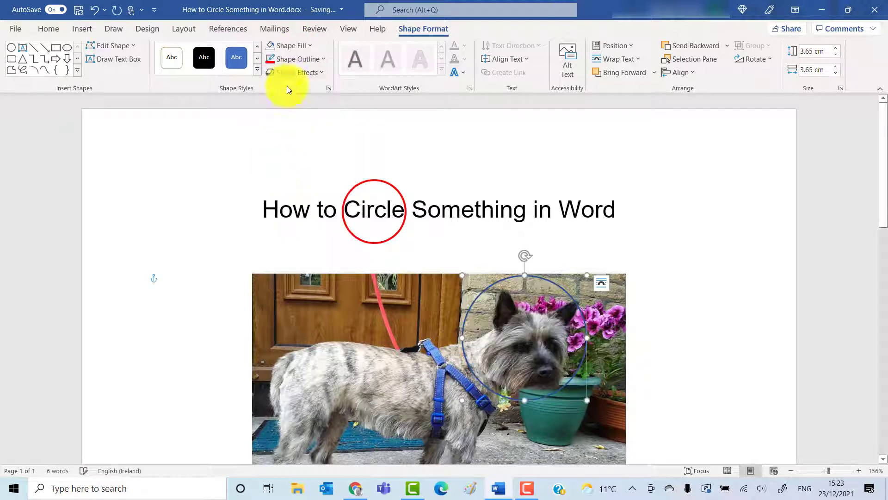
Give the dog's circle an orange outline with a 3 pt weight.
click(292, 59)
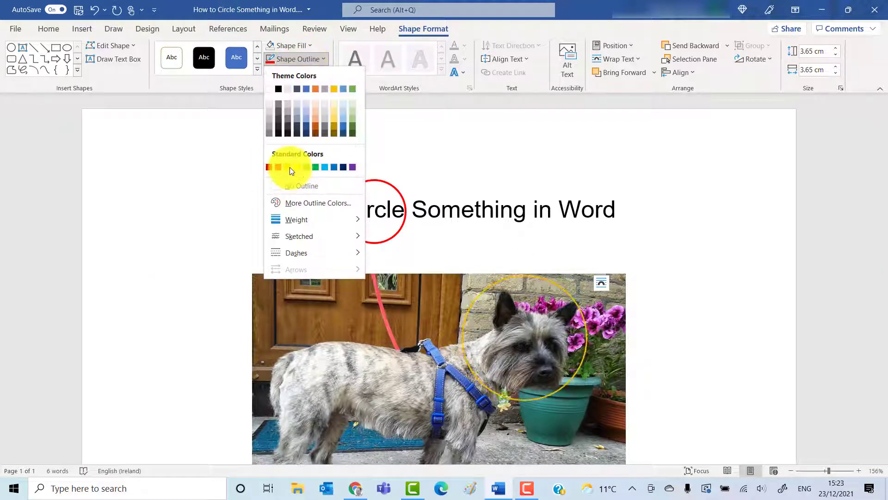
click(278, 167)
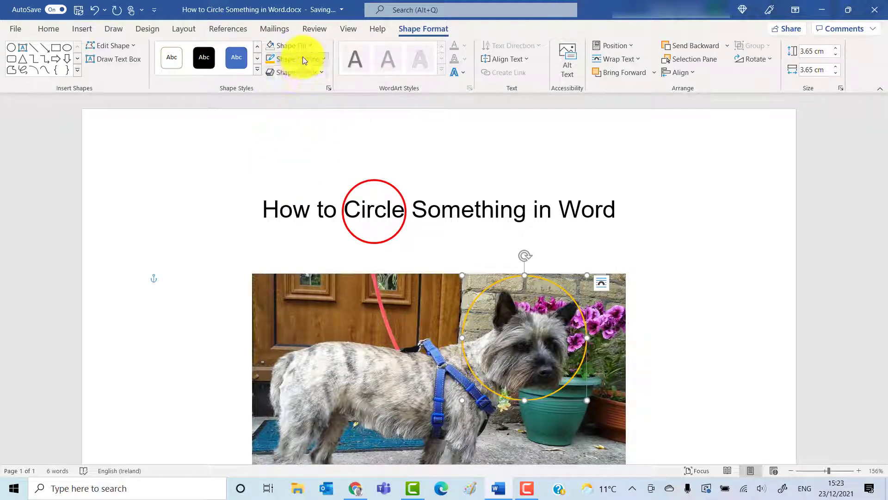
click(294, 58)
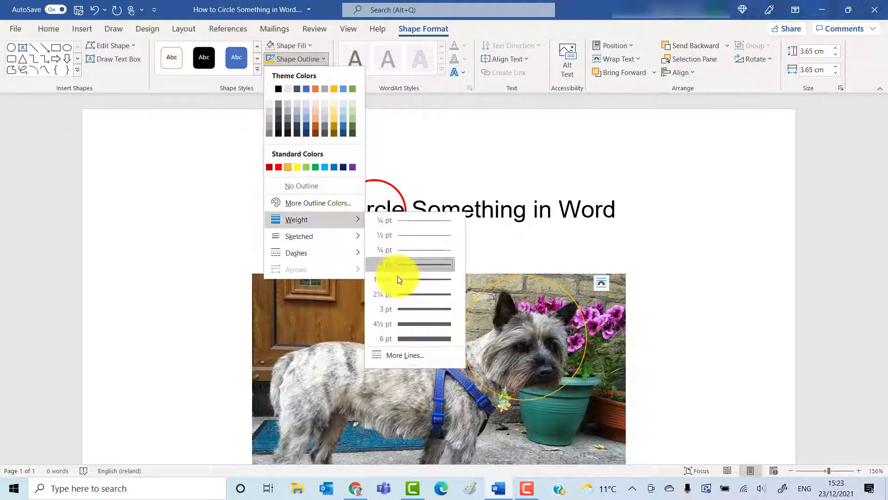
click(412, 264)
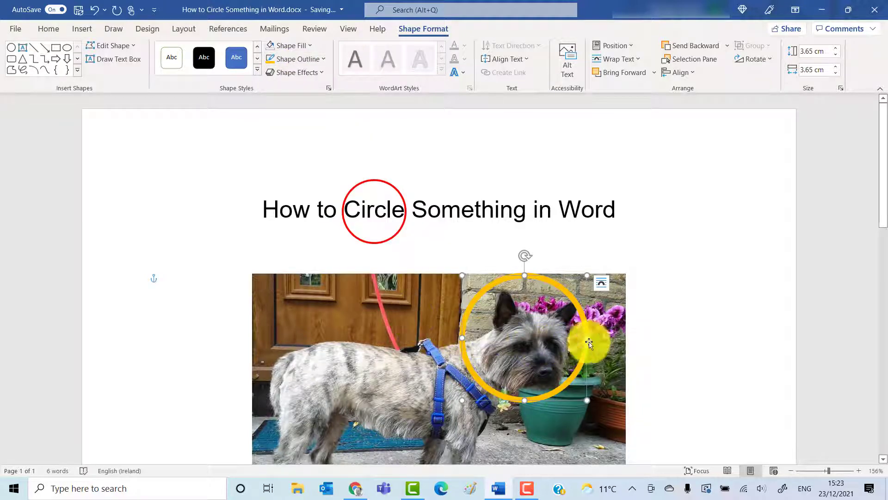